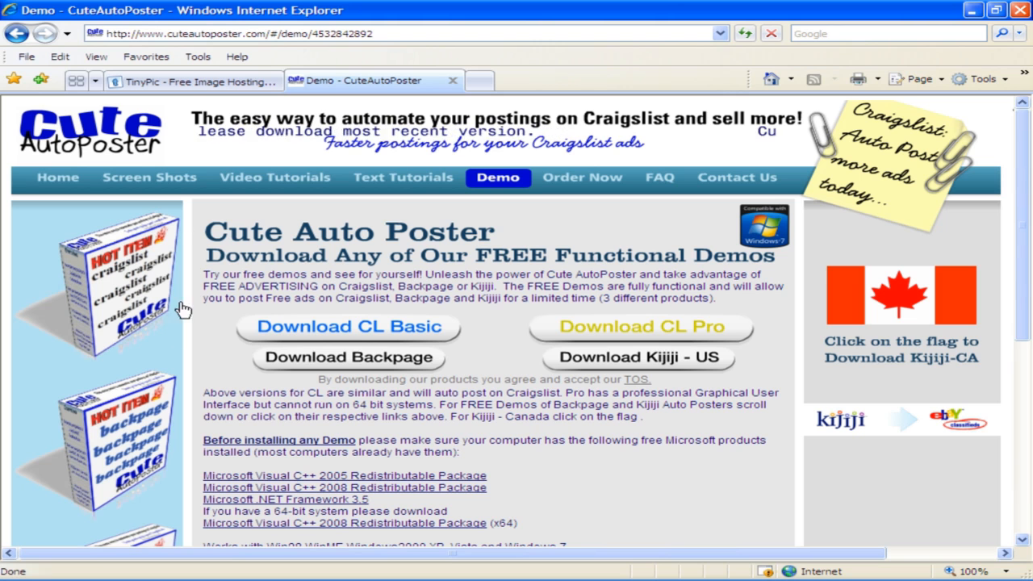
click(197, 81)
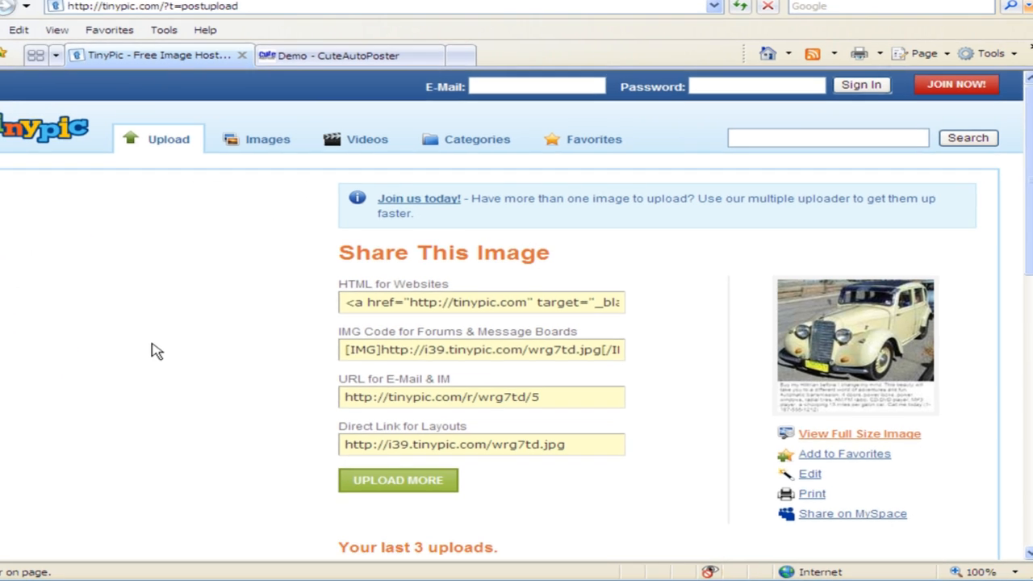
scroll(down, 3)
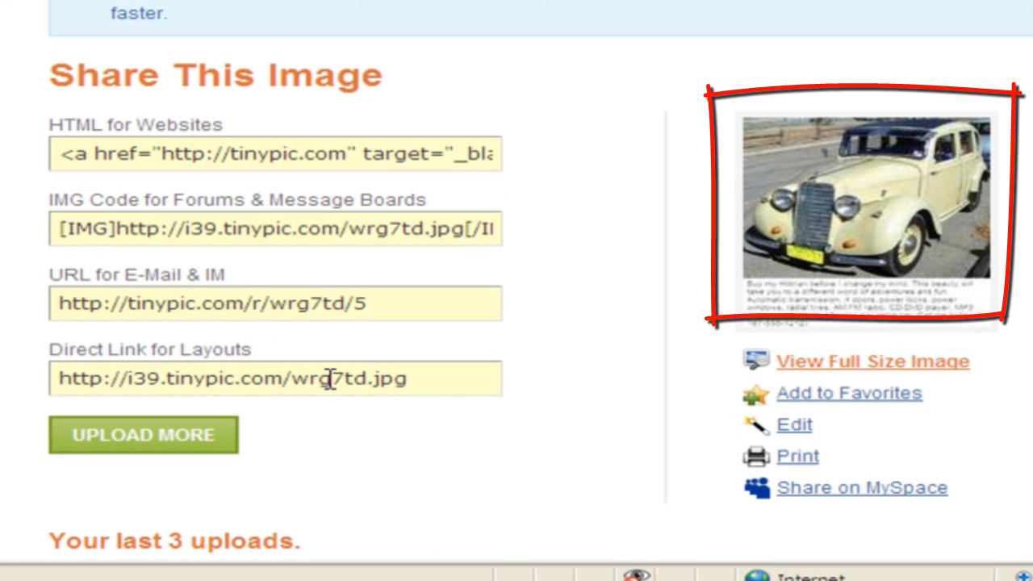
triple_click(232, 378)
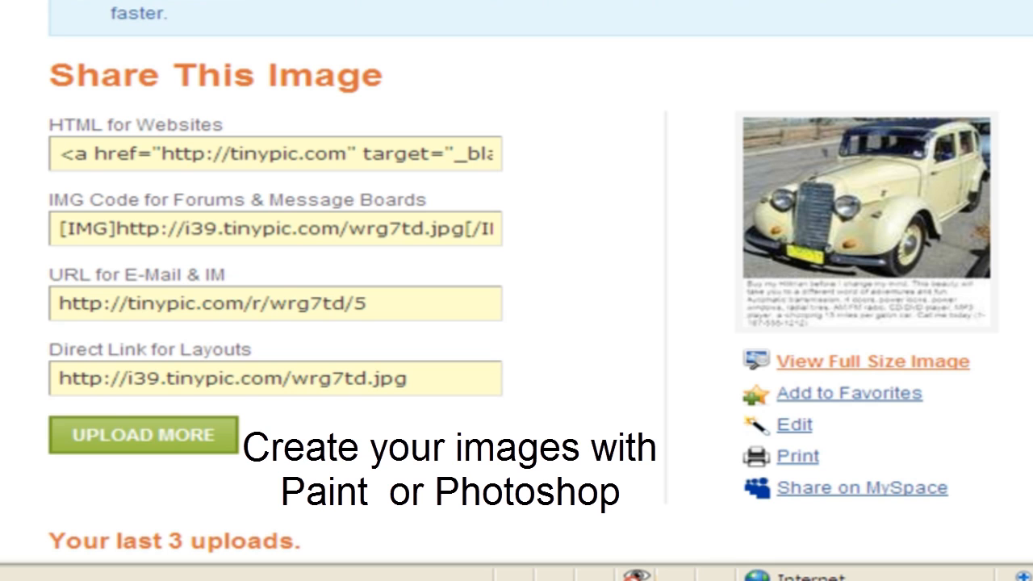
mouse_move(387, 158)
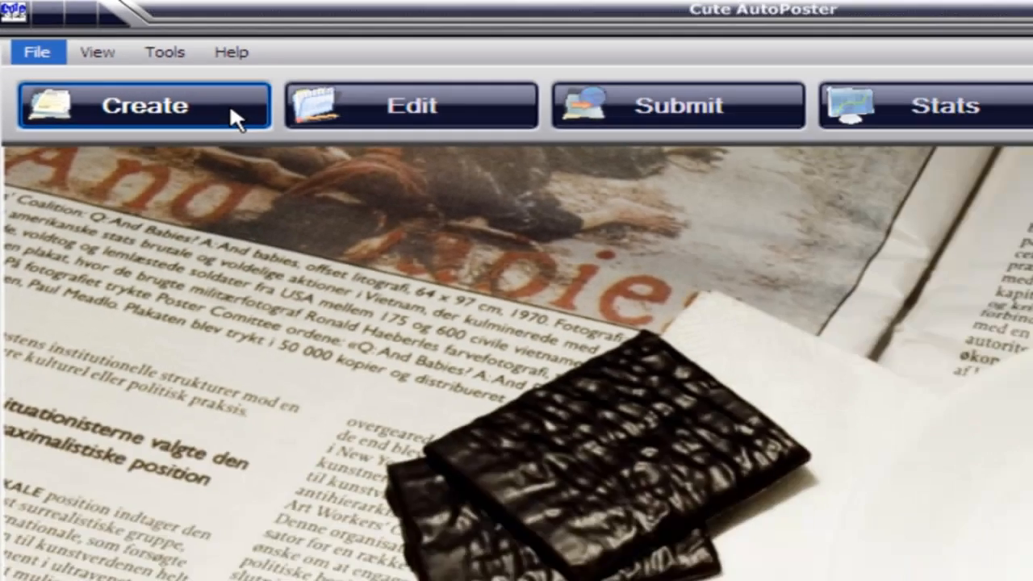
Create a new ad and fill the image dialog with the TinyPic direct link and text 'Buy me now'.
click(145, 107)
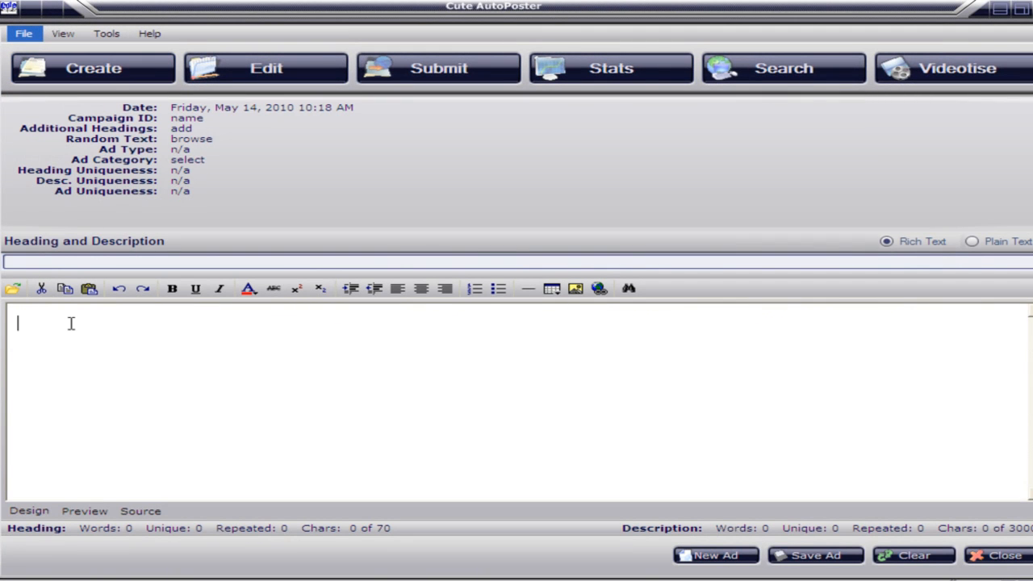
mouse_move(575, 289)
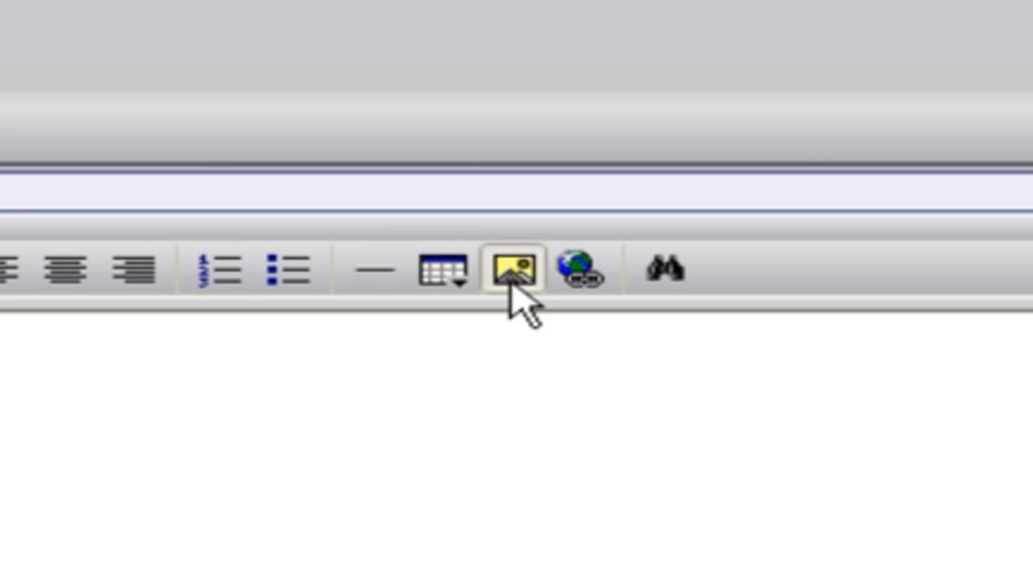
click(510, 270)
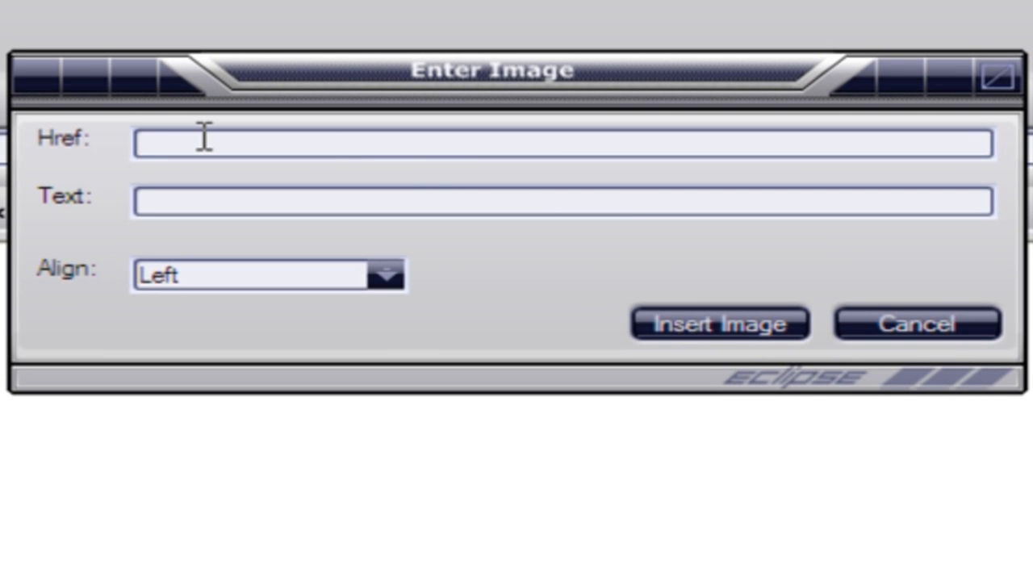
text(http://i39.tinypic.com/wrg7td.jpg)
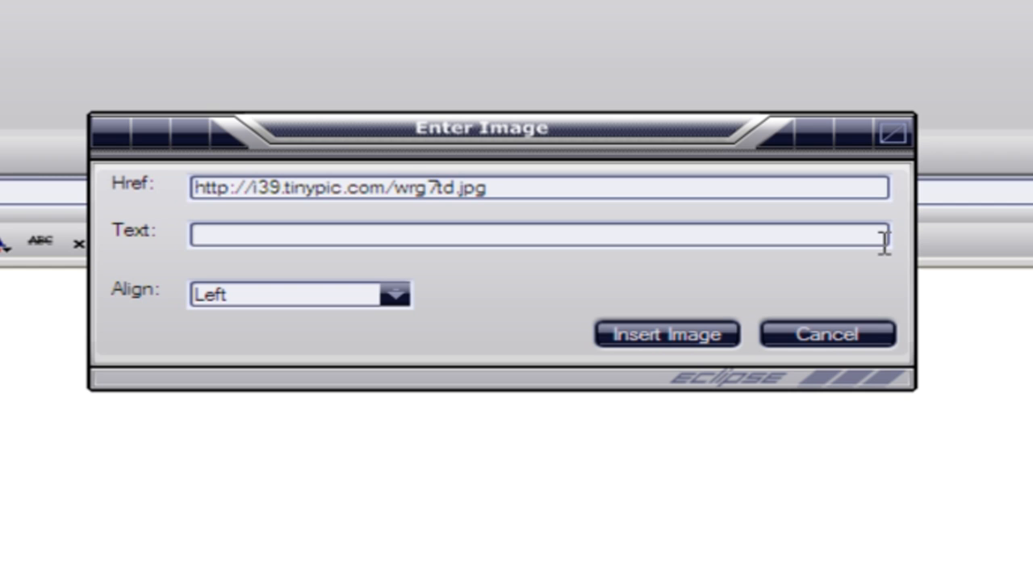
text(Buy me no)
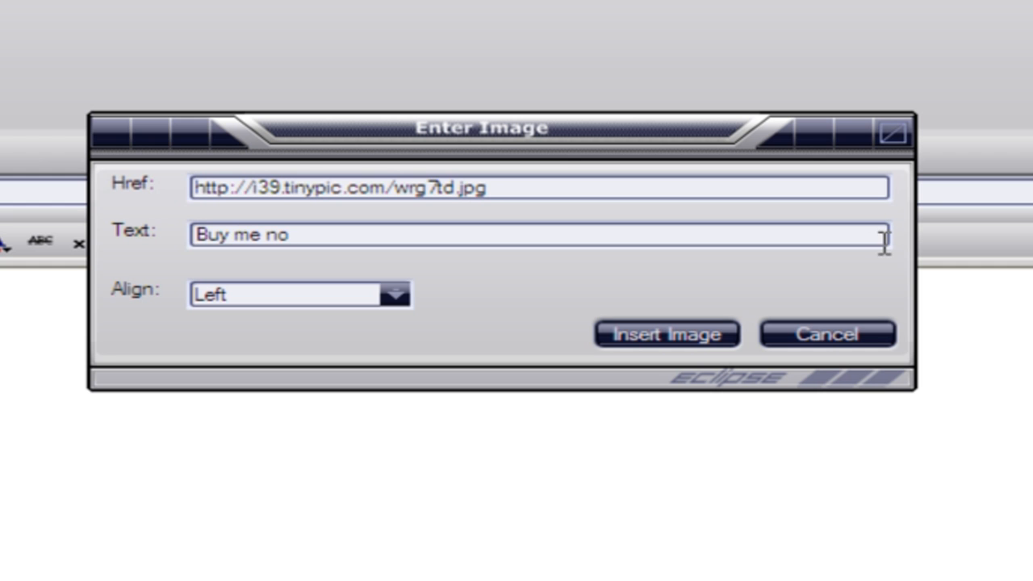
text(w)
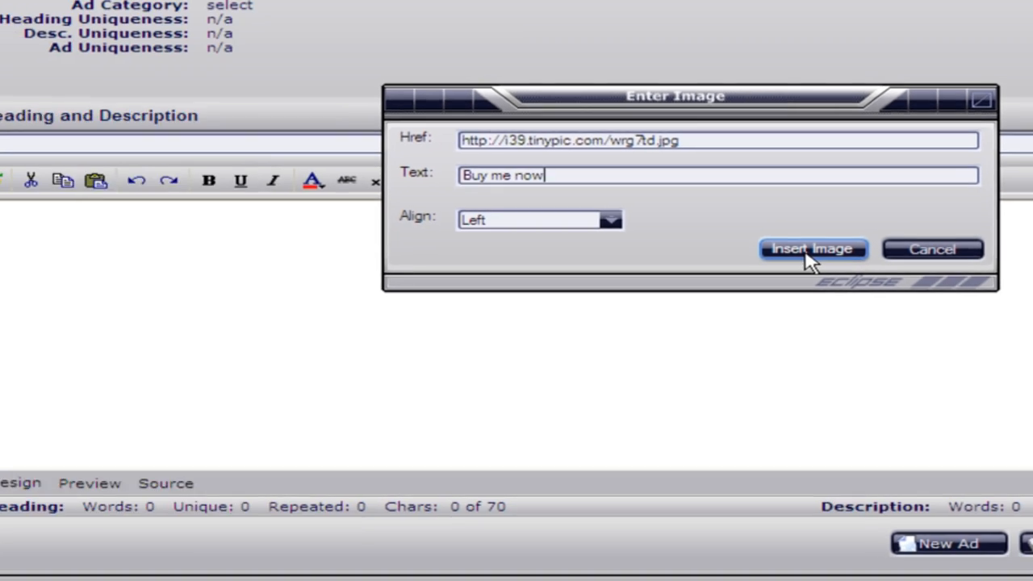
Insert the TinyPic car photo into the new ad's description editor.
click(813, 248)
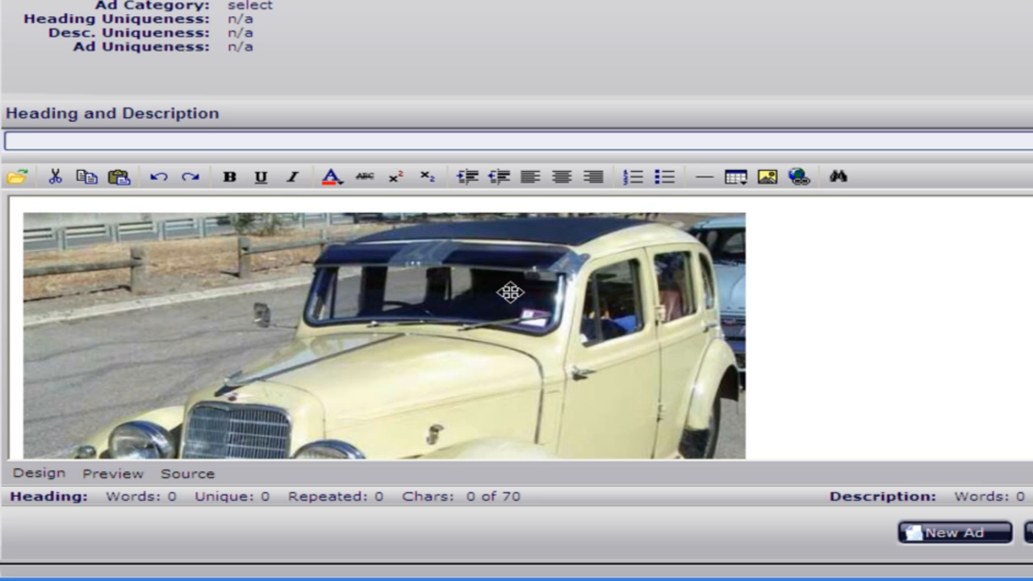
scroll(down, 3)
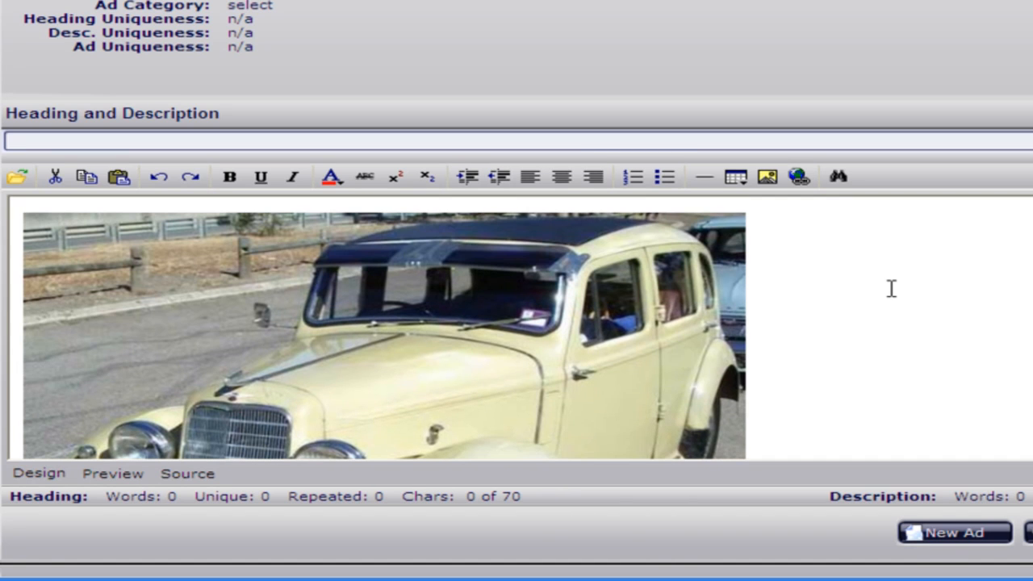
mouse_move(923, 359)
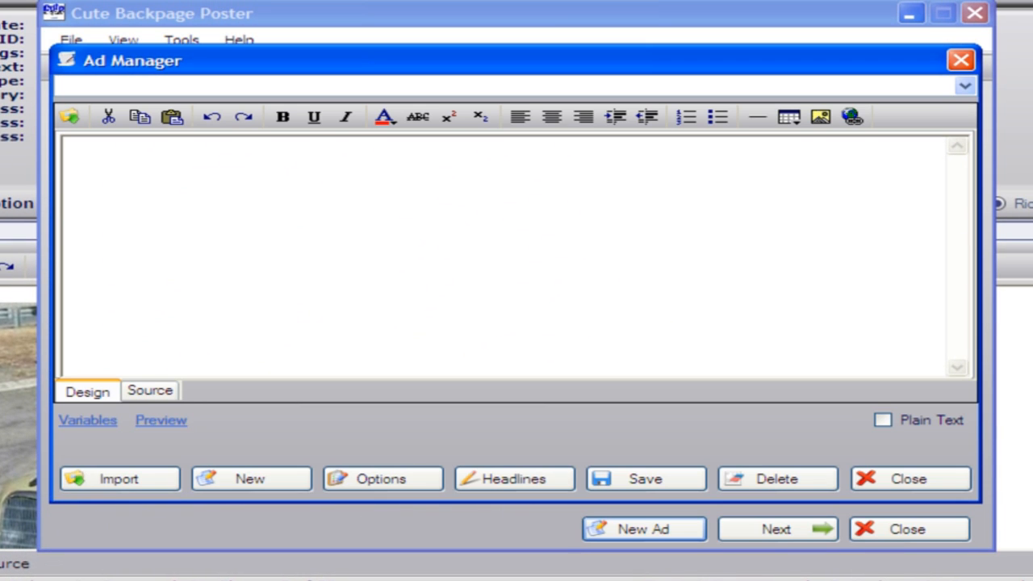
click(187, 169)
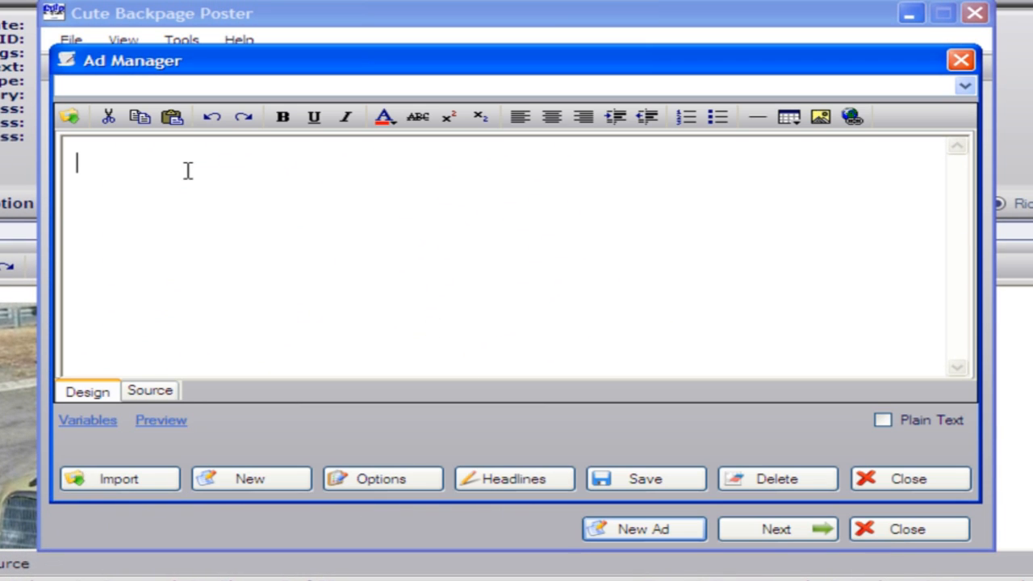
mouse_move(677, 155)
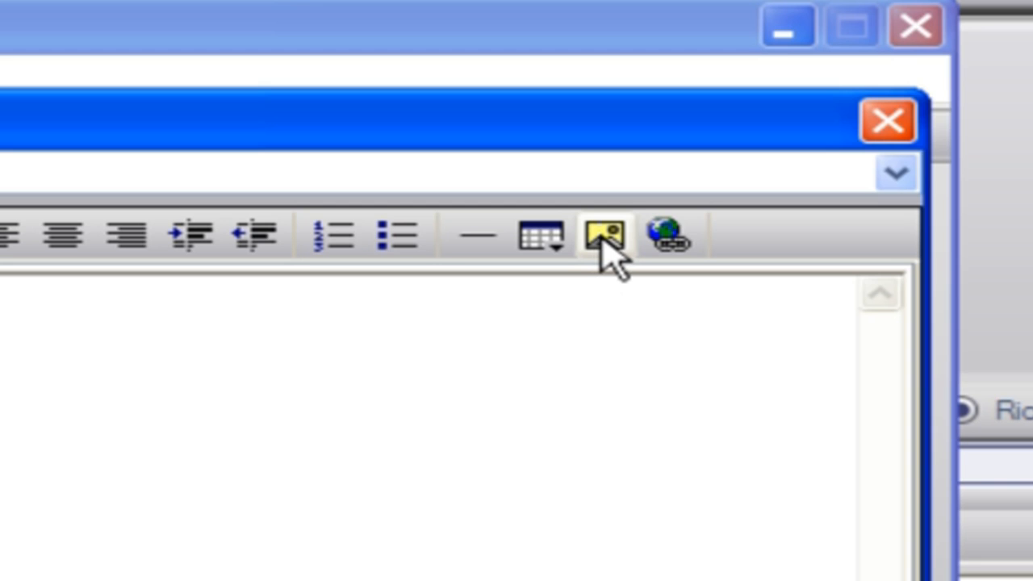
click(603, 234)
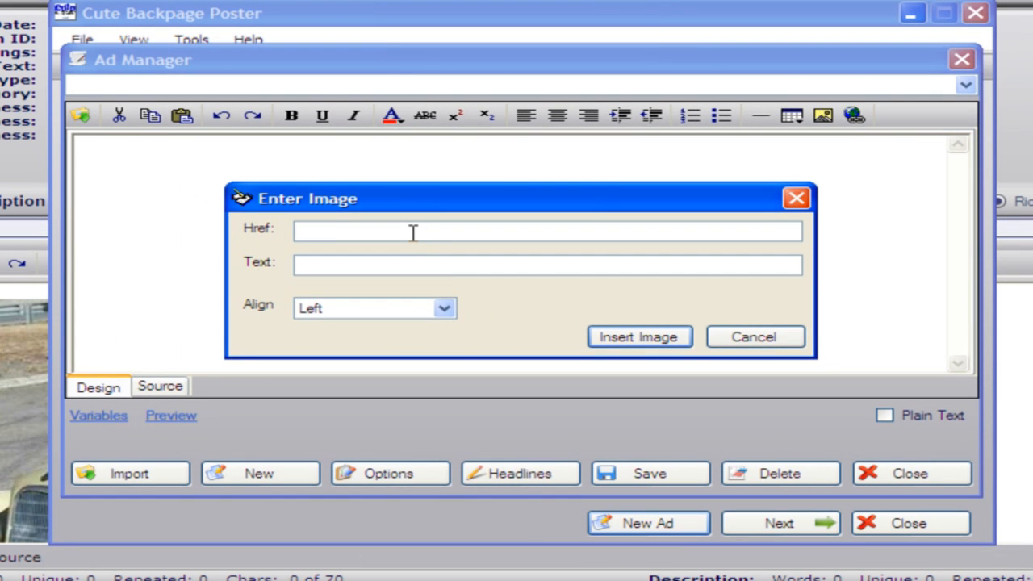
text(http://i39.tinypic.com/wrg7td.jpg)
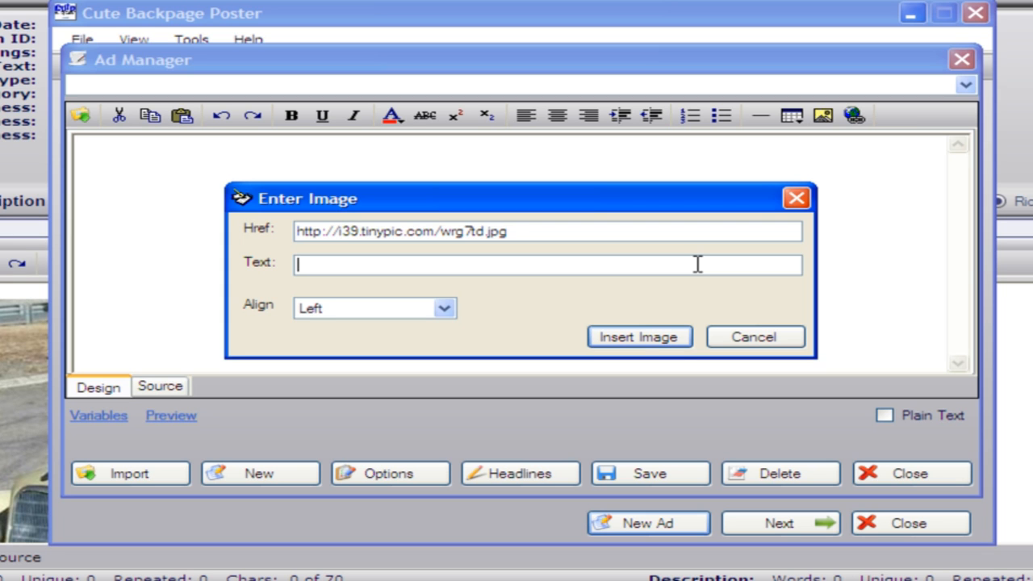
text(777-)
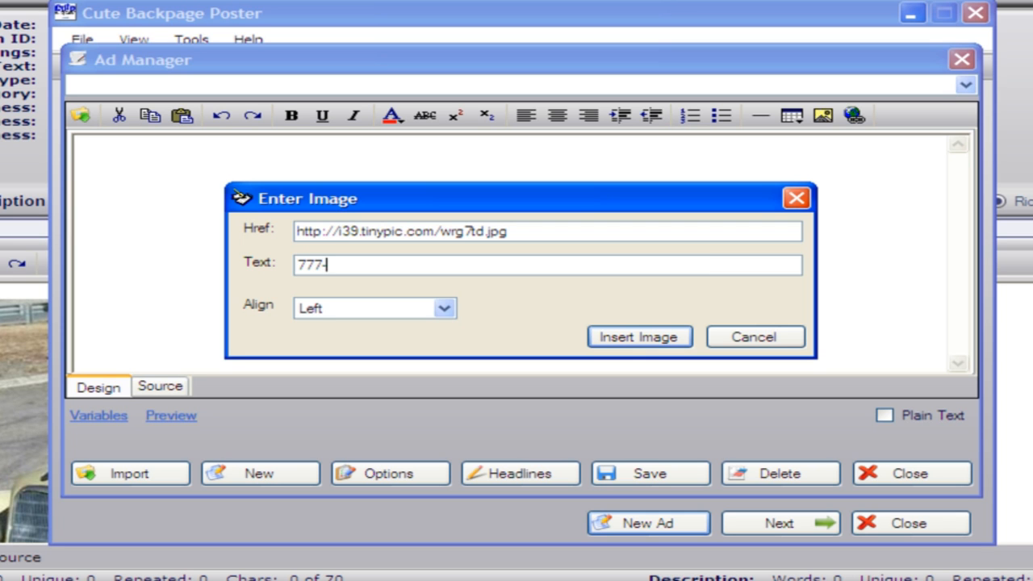
text(555)
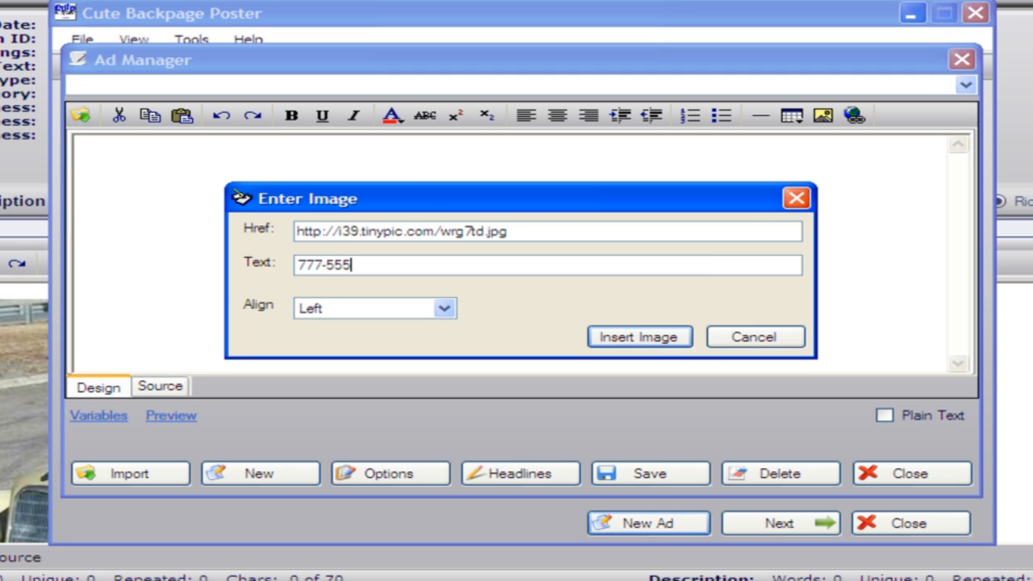
text(-1212)
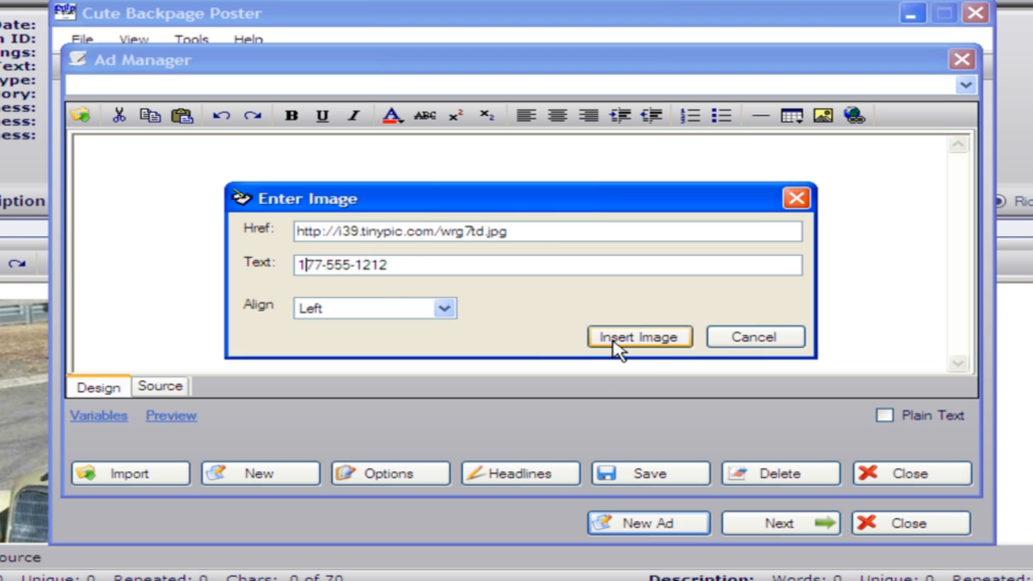
click(639, 337)
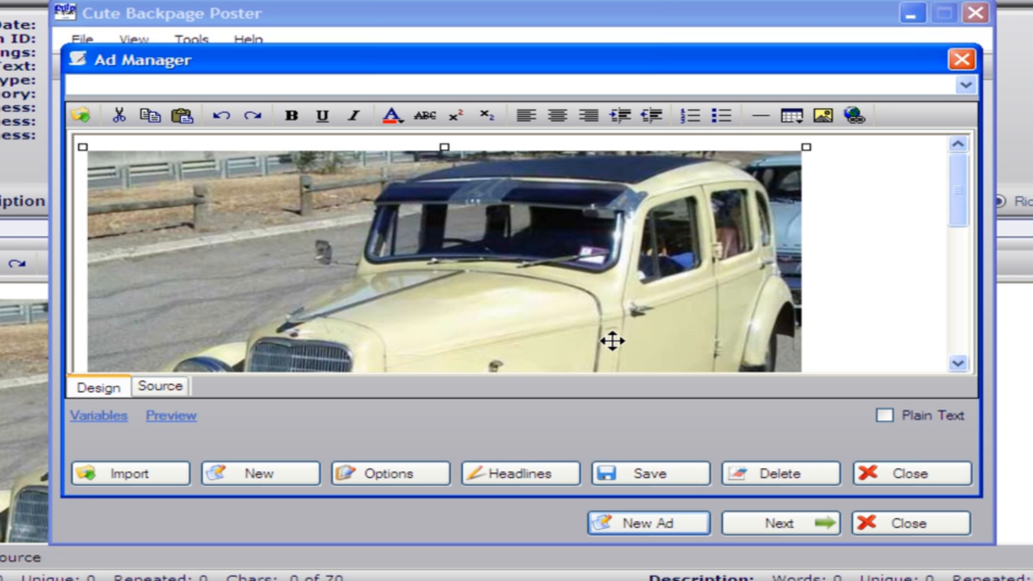